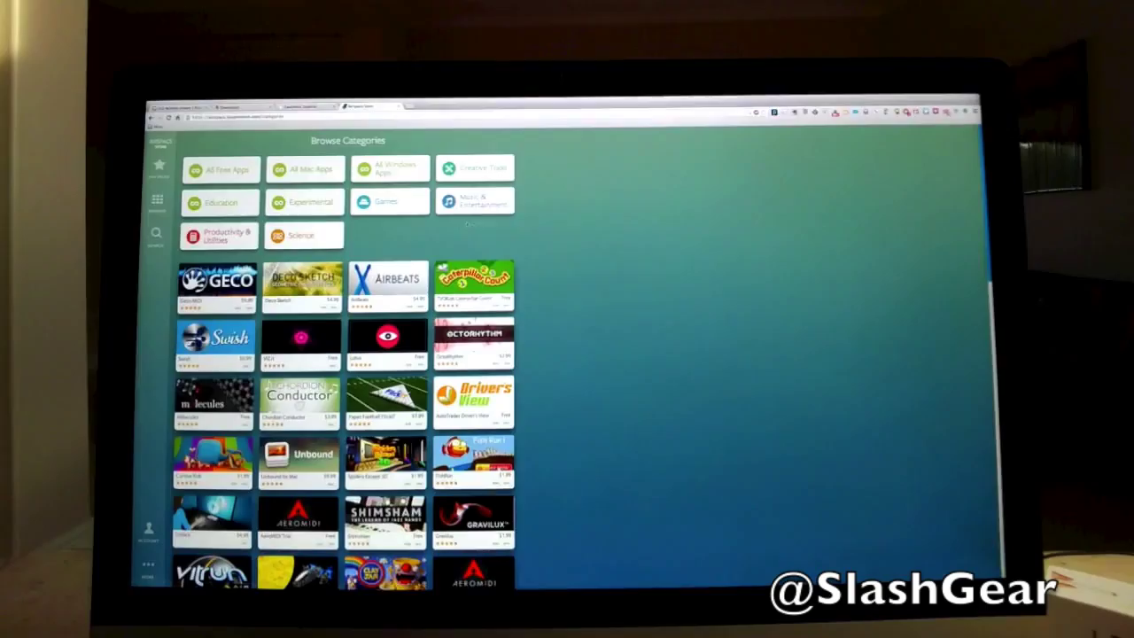
Step: Scroll the store listing to Geco MIDI and buy it, confirming the purchase with the account password
scroll("down", 3)
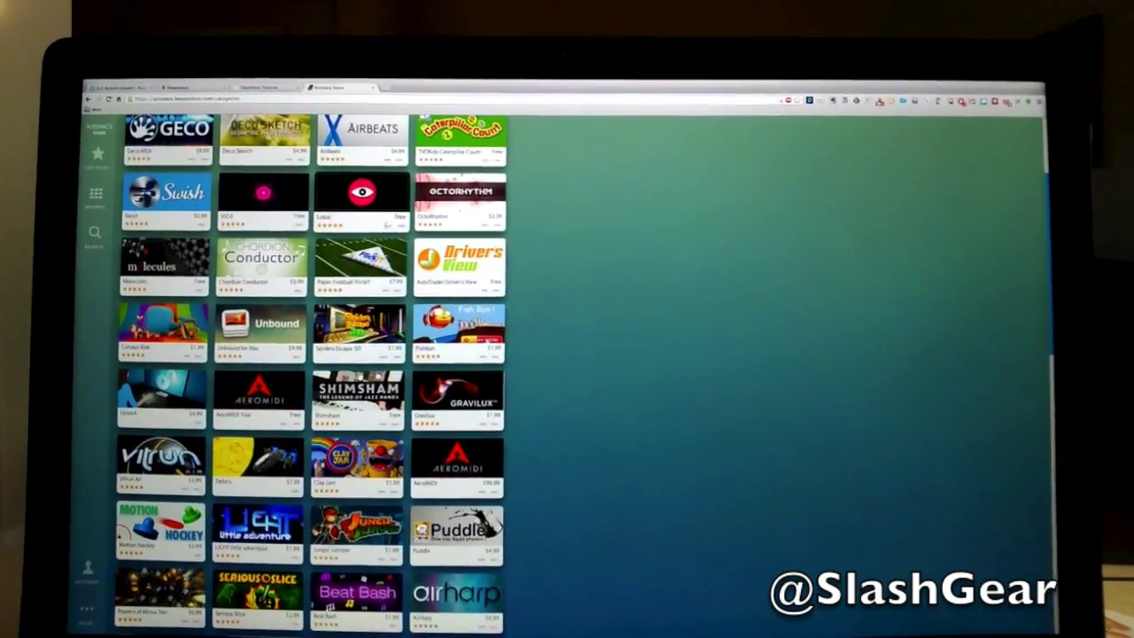
scroll("down", 3)
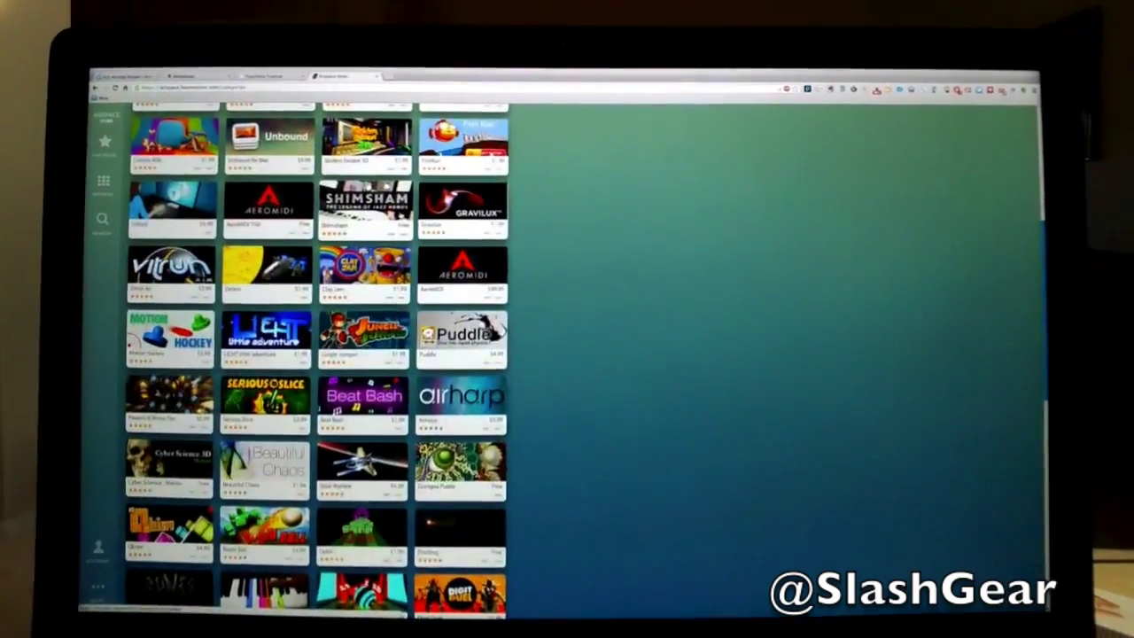
scroll("down", 3)
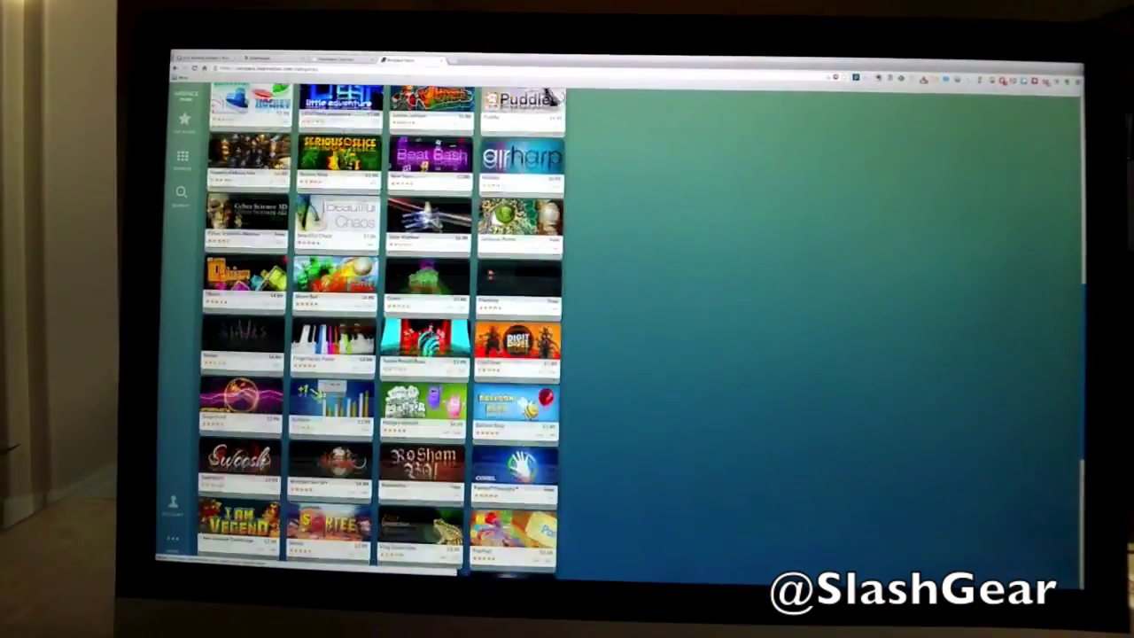
scroll("down", 3)
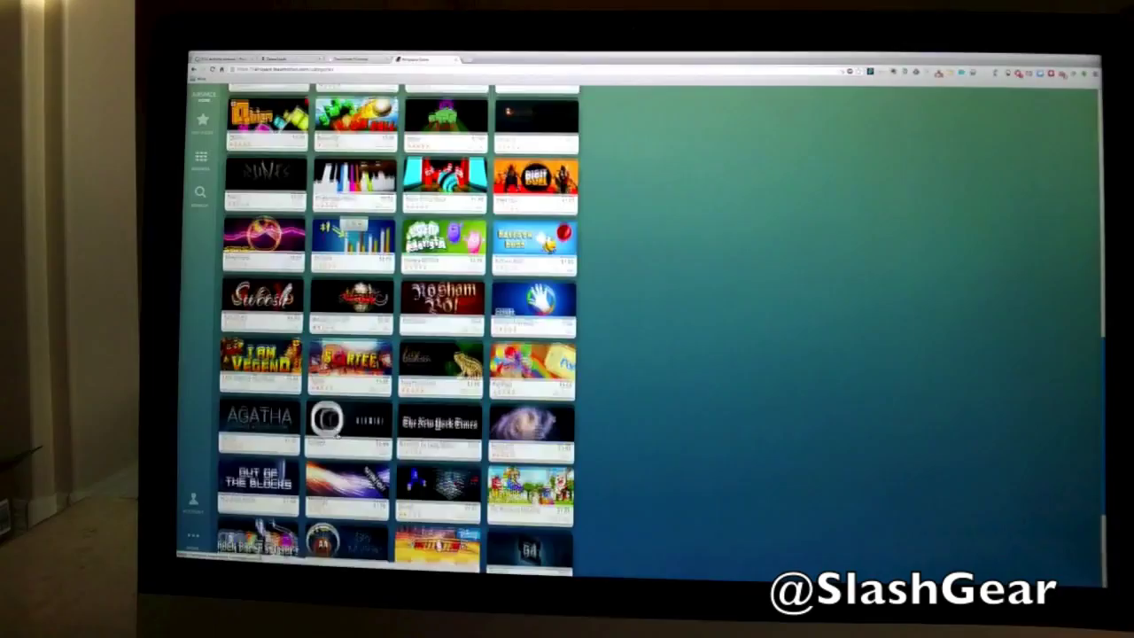
scroll("down", 3)
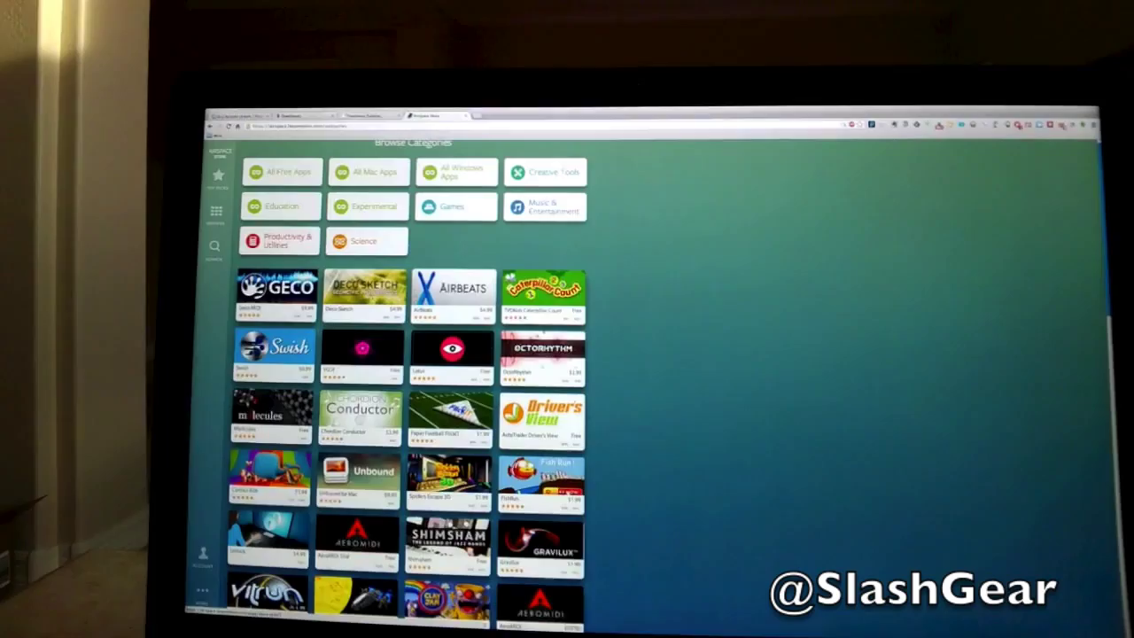
left_click(270, 295)
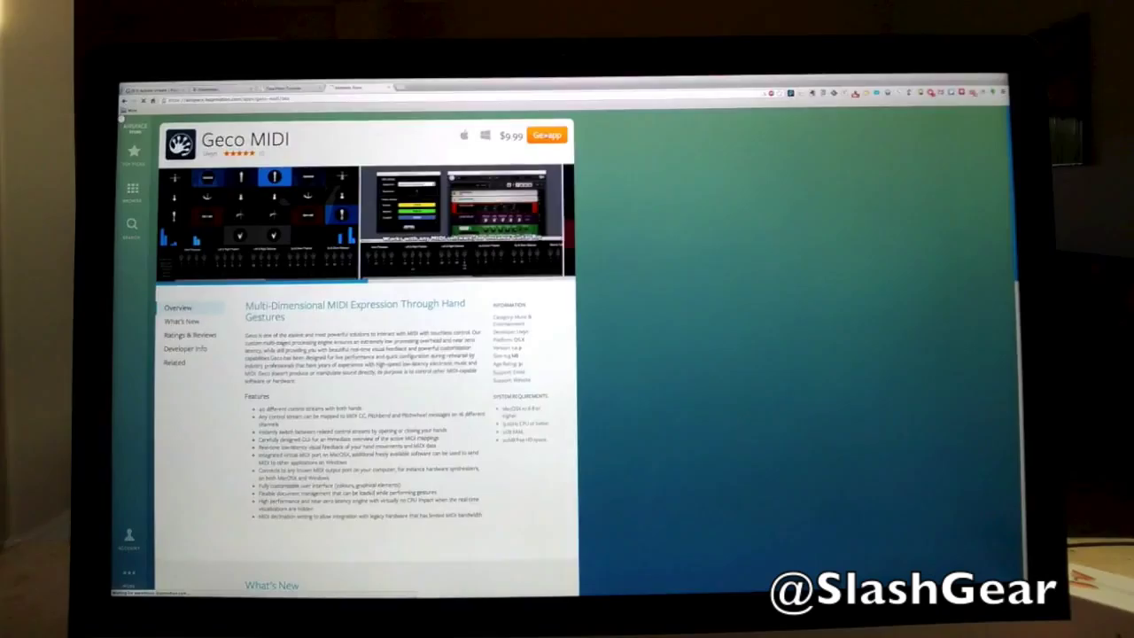
left_click(548, 135)
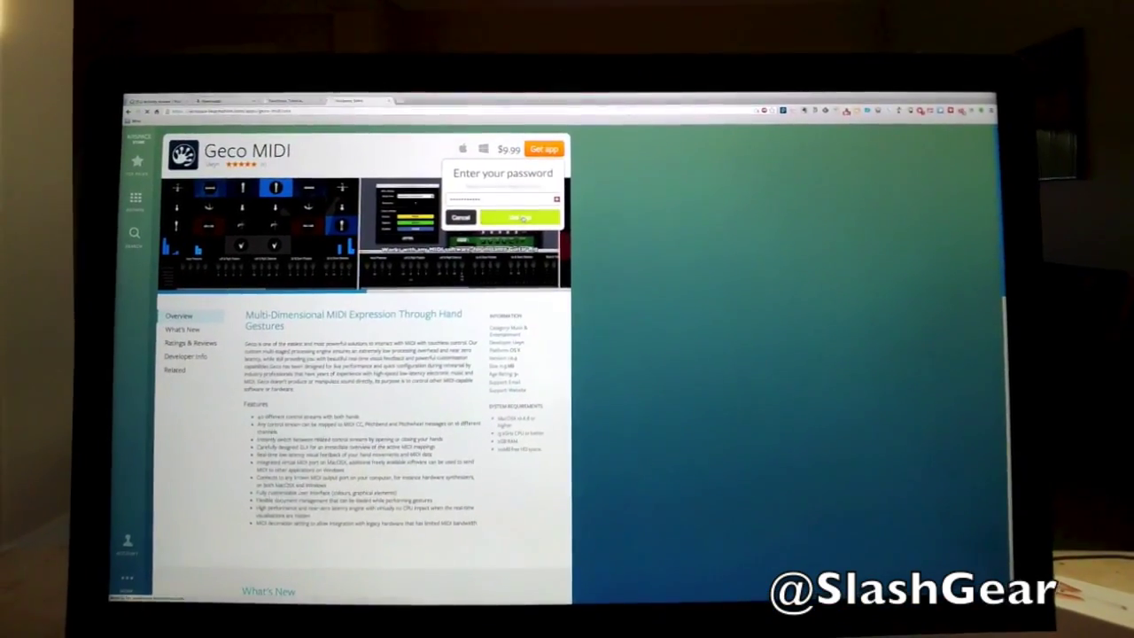
left_click(520, 217)
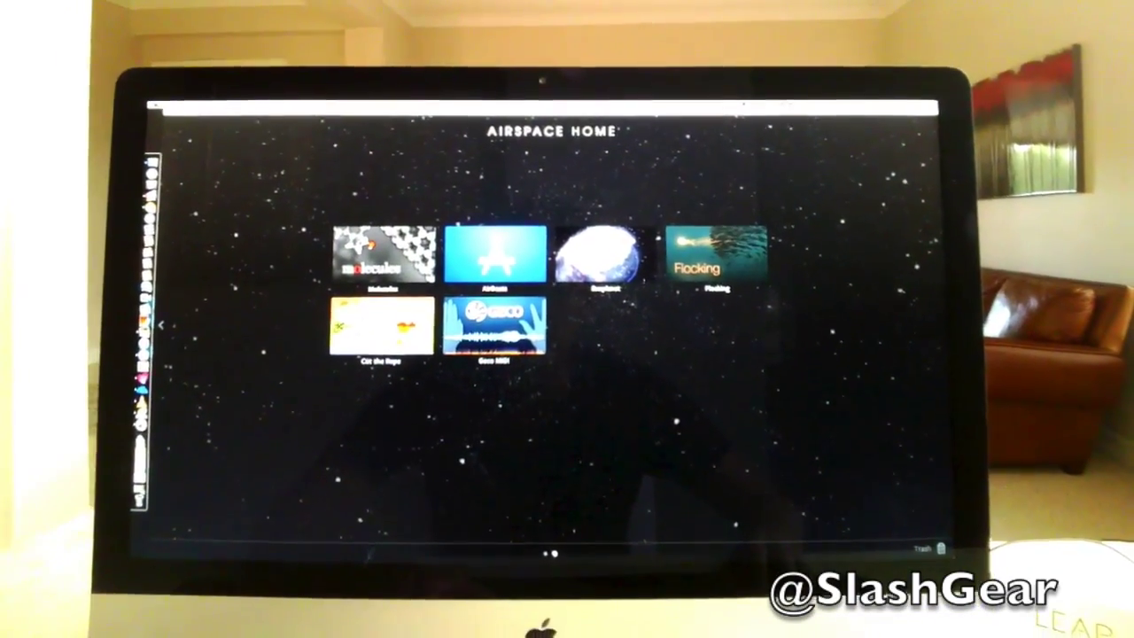
Step: Launch Cut the Rope from its Airspace Home tile to reach the Play/Options/Quit menu
left_click(381, 323)
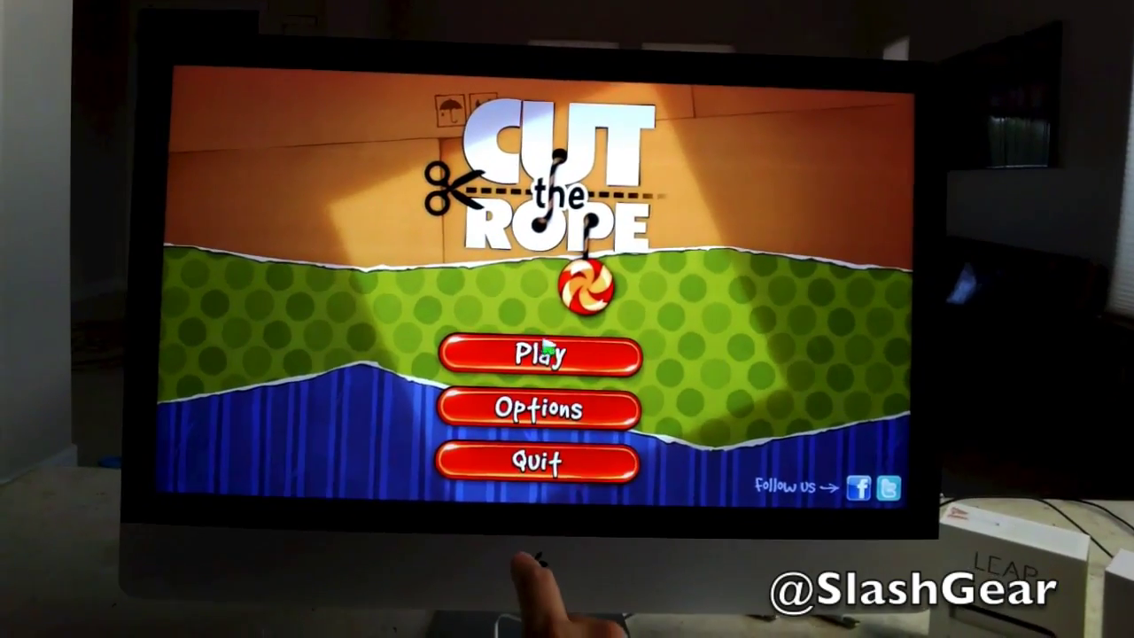
Step: Start the game and enter the Cardboard Box level pack with level 1 unlocked
left_click(542, 354)
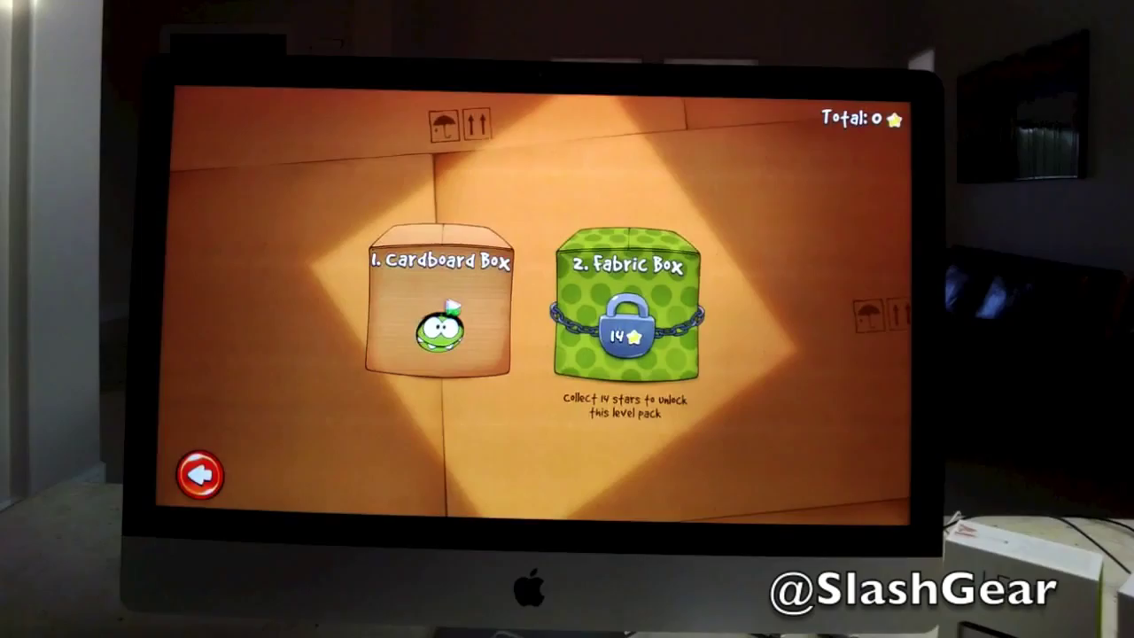
left_click(440, 310)
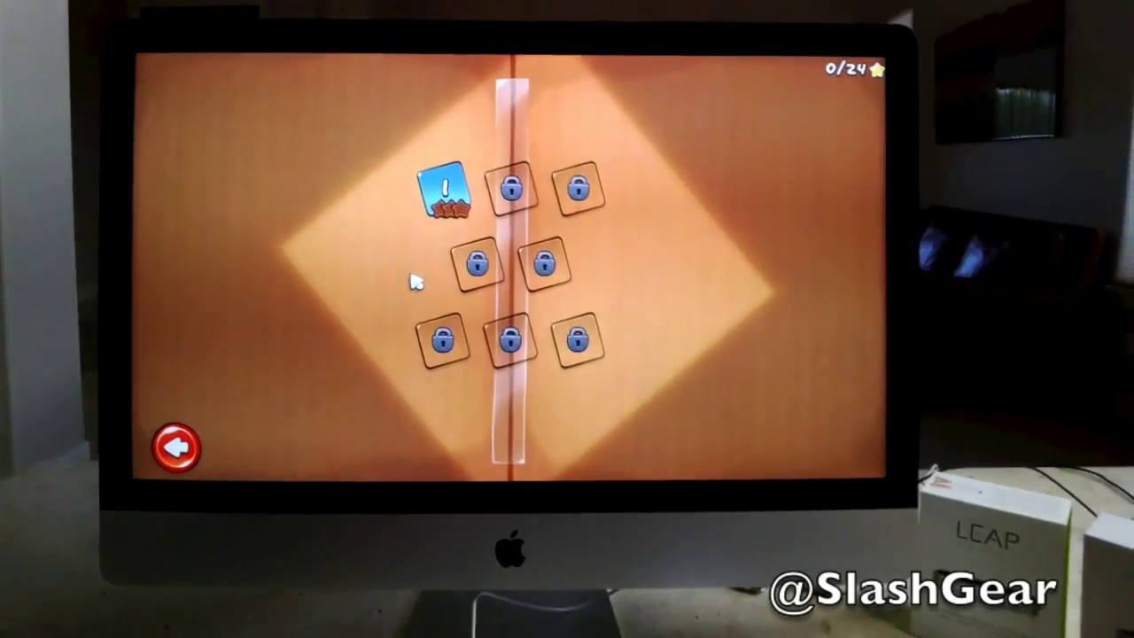
Step: Play level 1 and the next two levels, pausing via MENU and continuing the automatic-ropes level
left_click(445, 190)
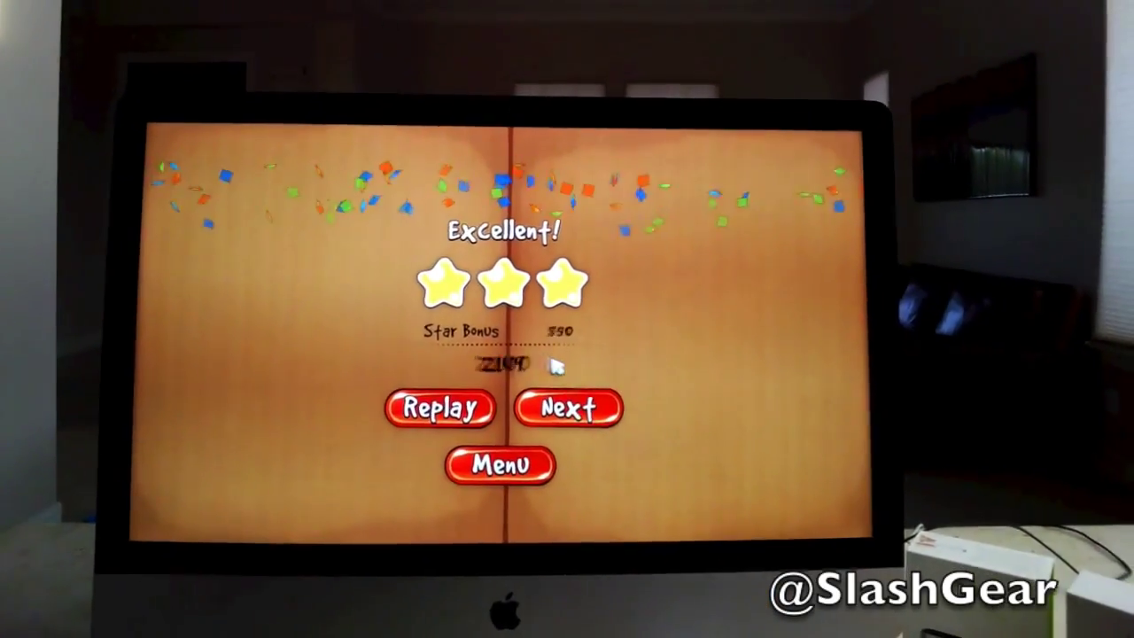
left_click(568, 406)
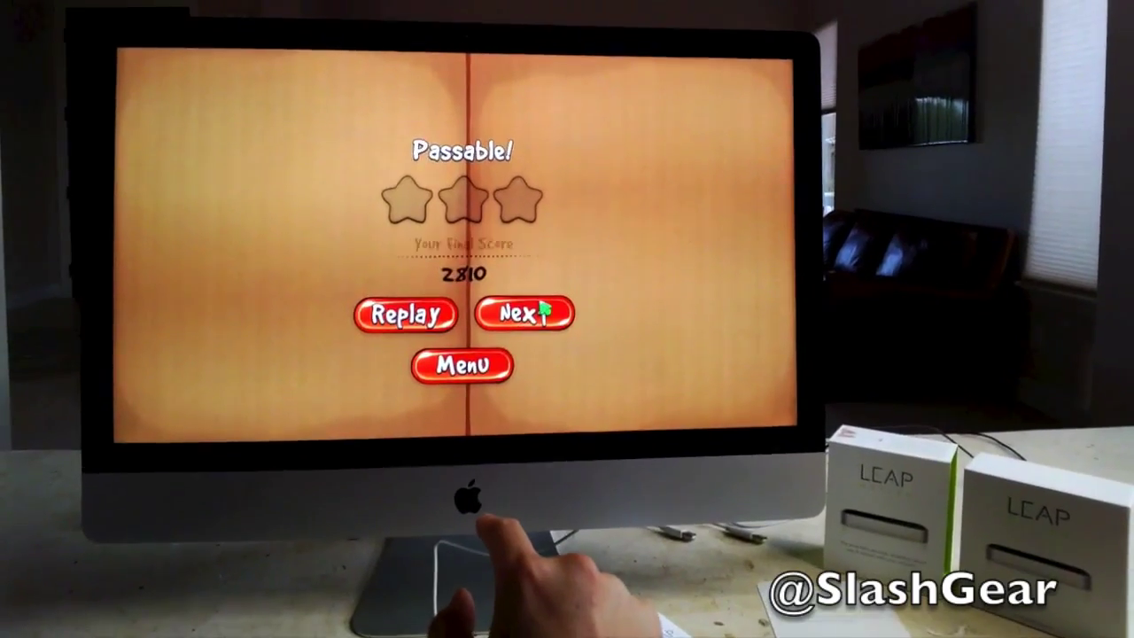
left_click(523, 314)
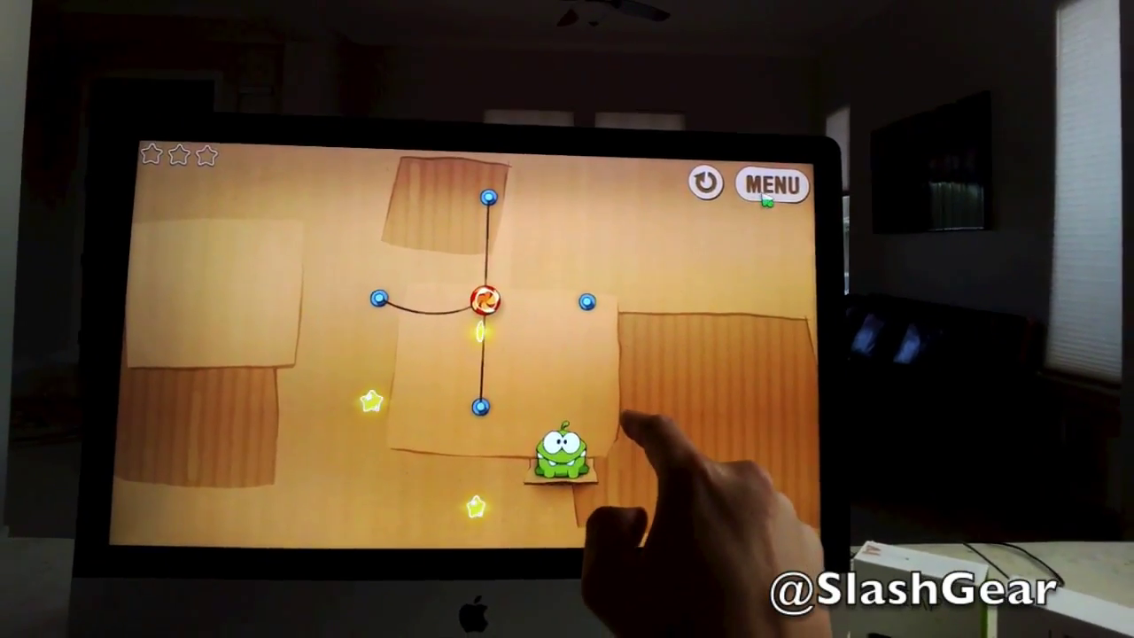
left_click(772, 187)
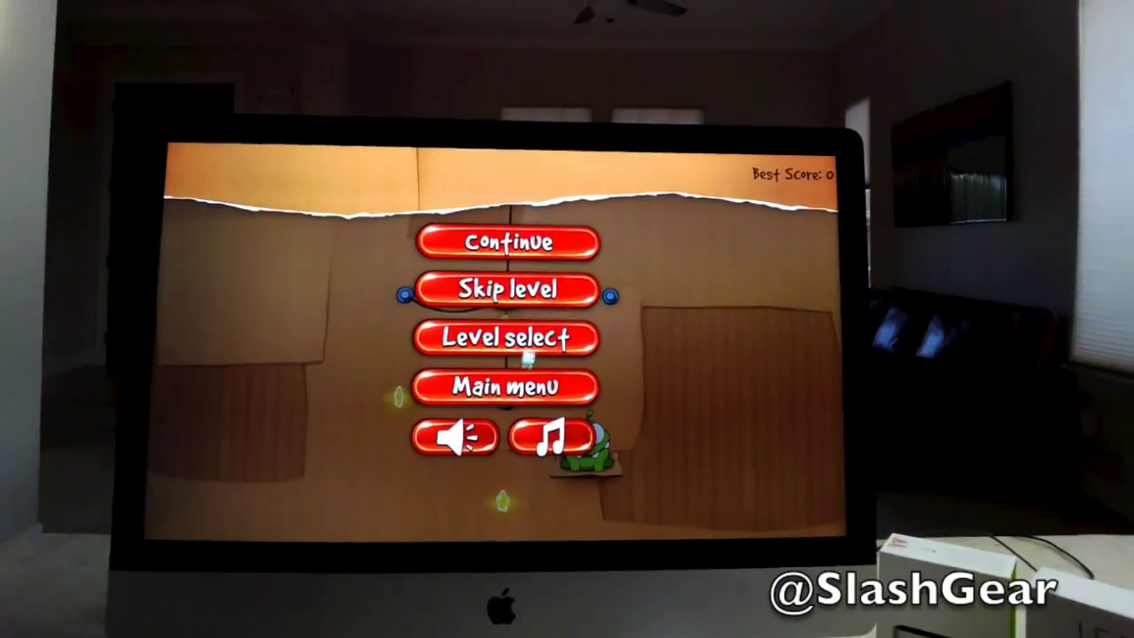
left_click(505, 243)
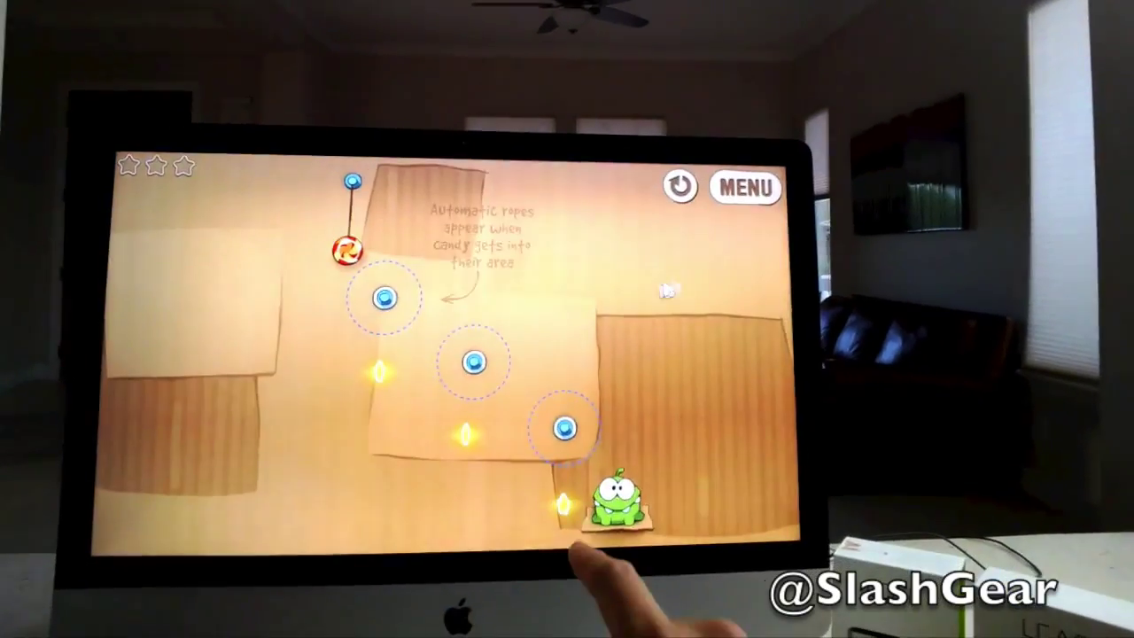